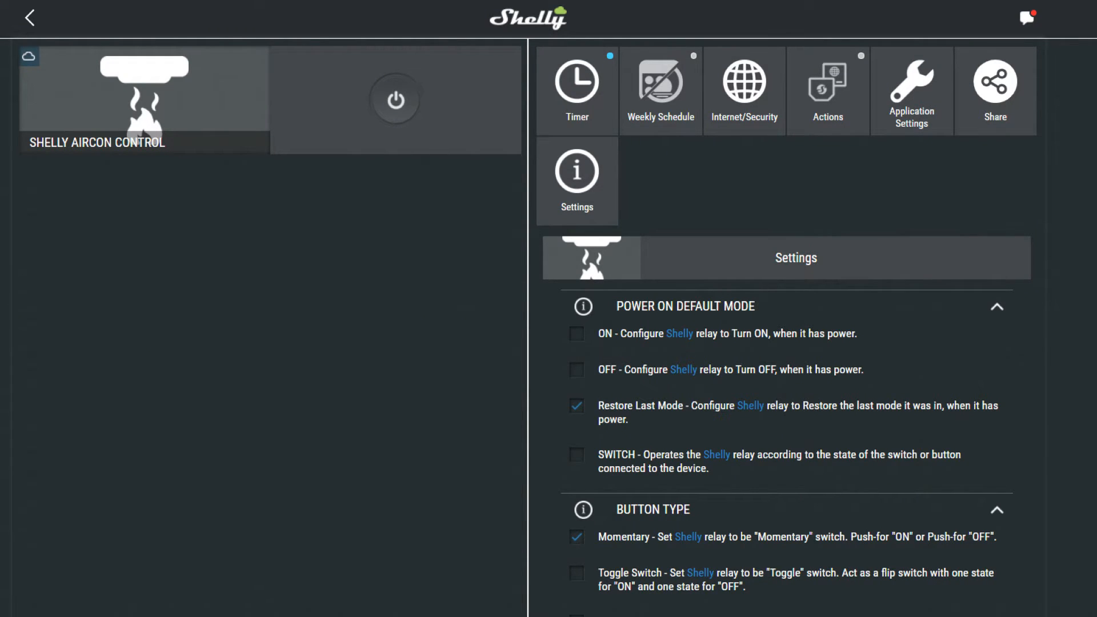
Show the aircon device's Timer panel with AUTO OFF set to turn off after 1 second
left_click(576, 85)
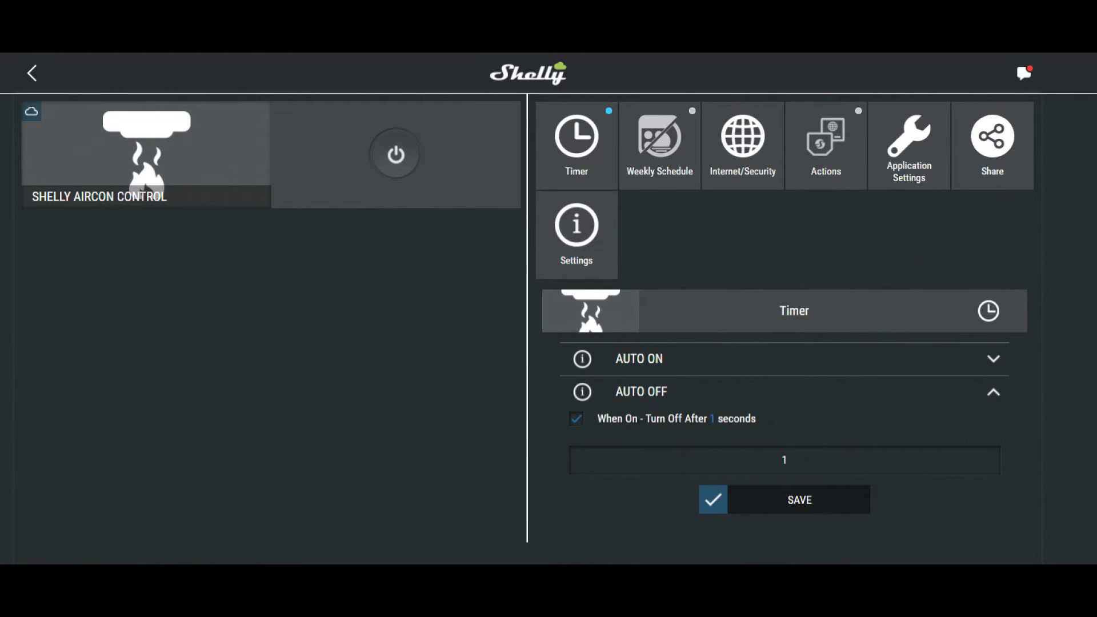